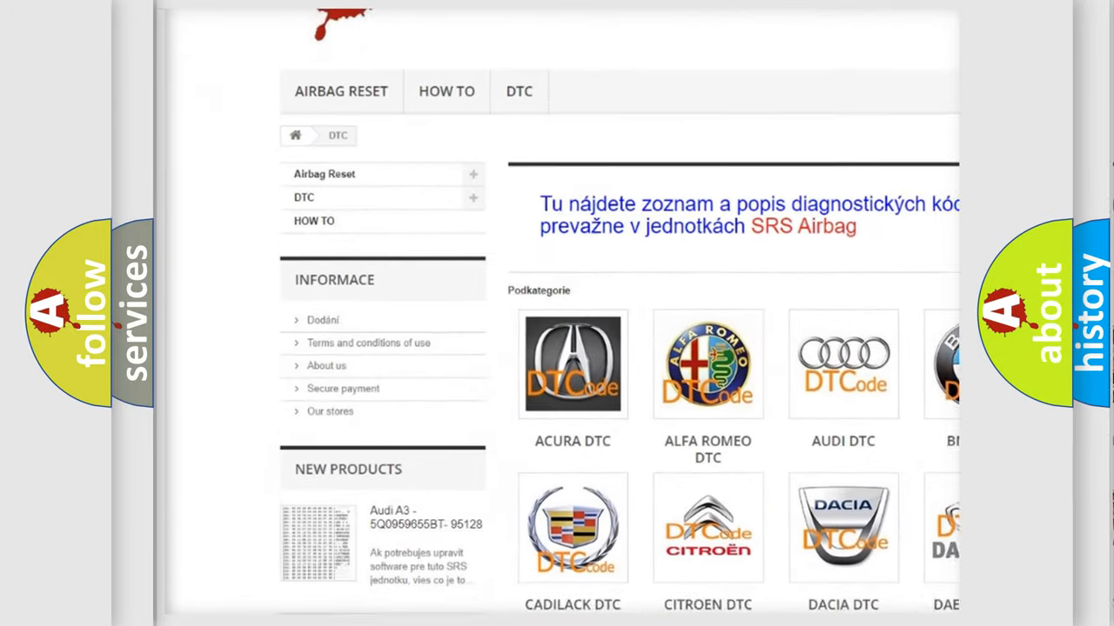
scroll(down, 3)
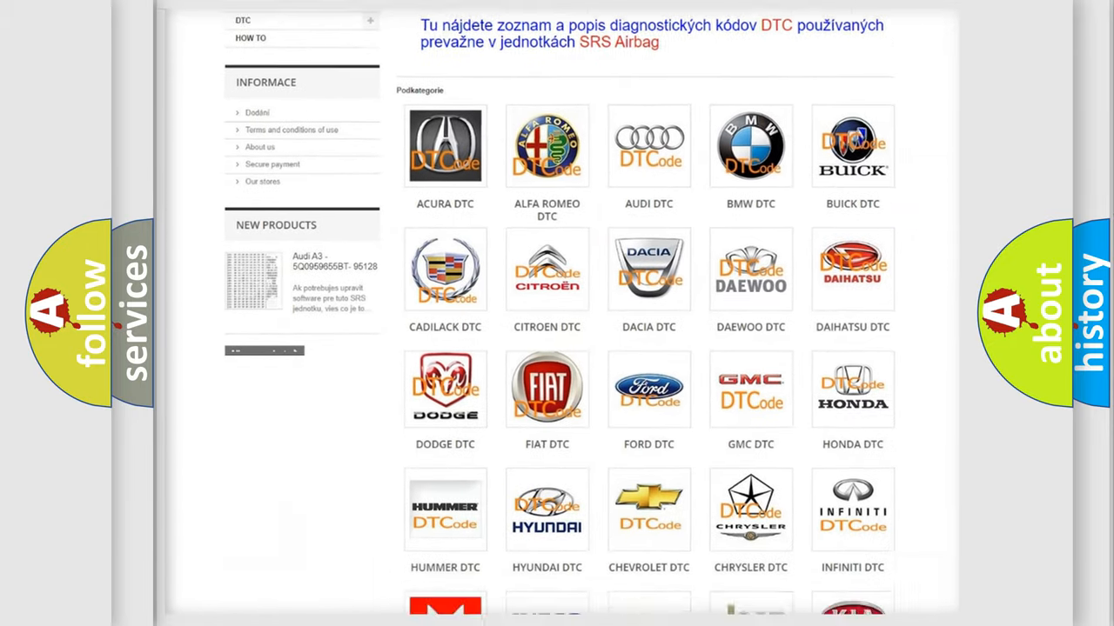
scroll(down, 3)
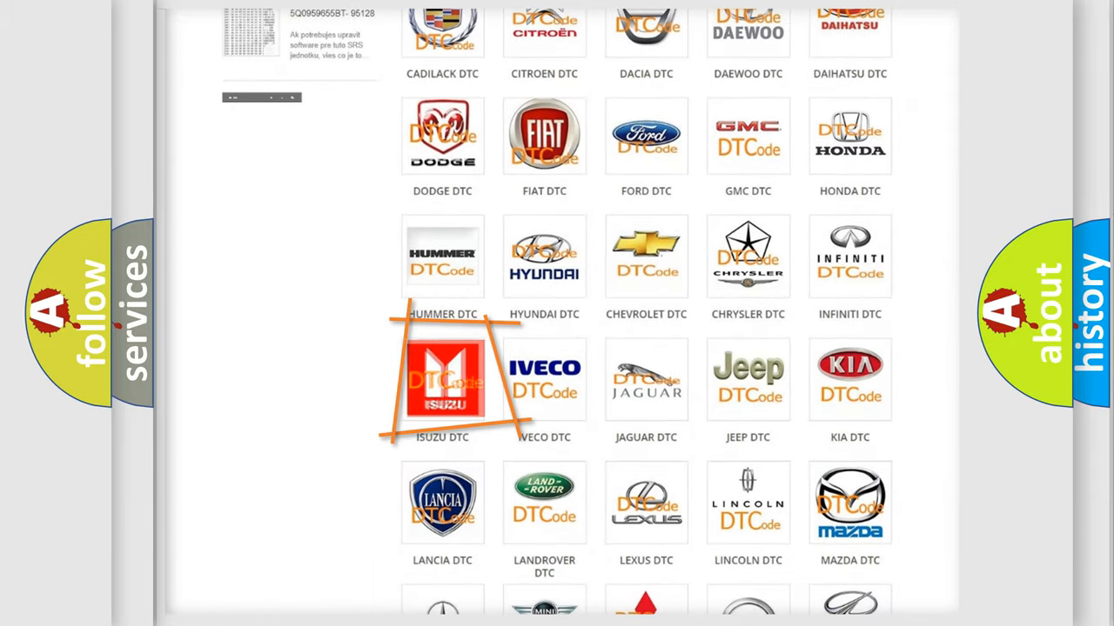